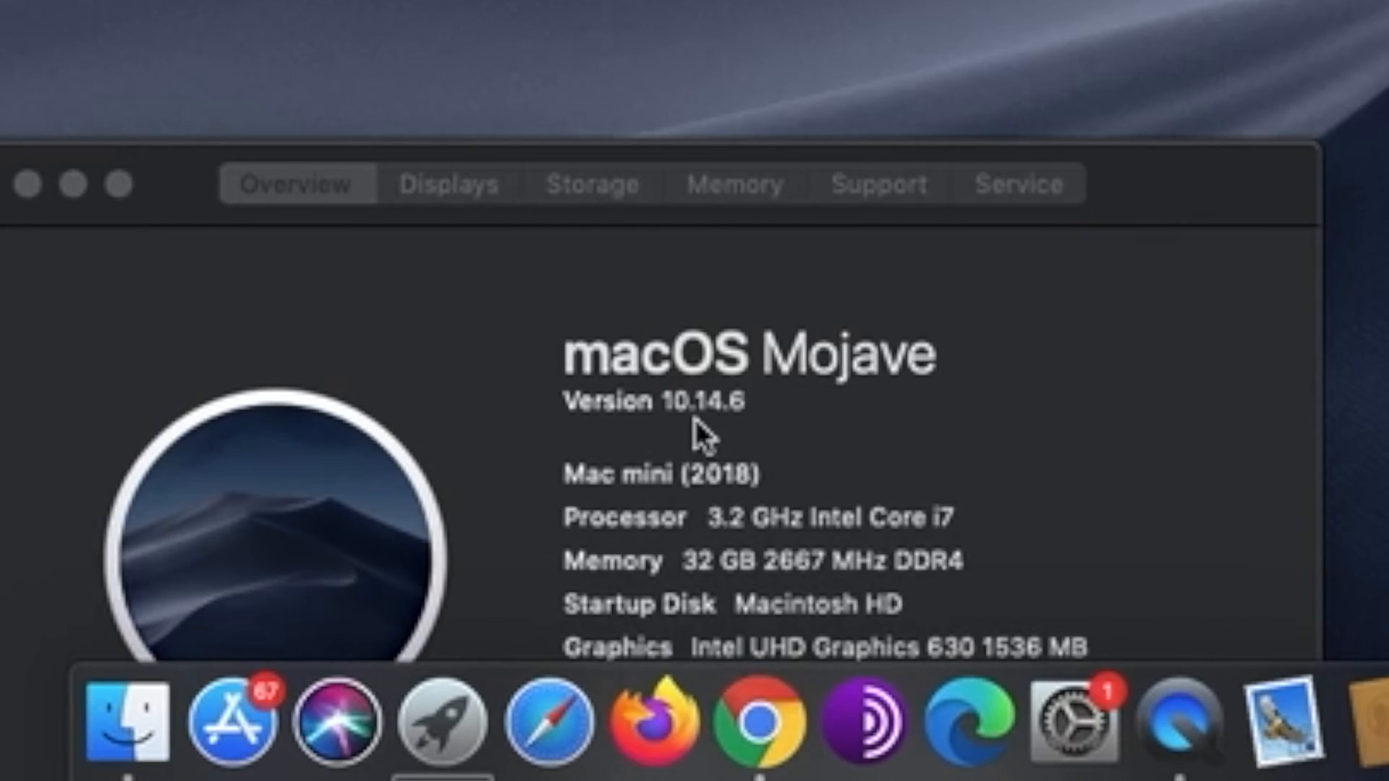
mouse_move(739, 431)
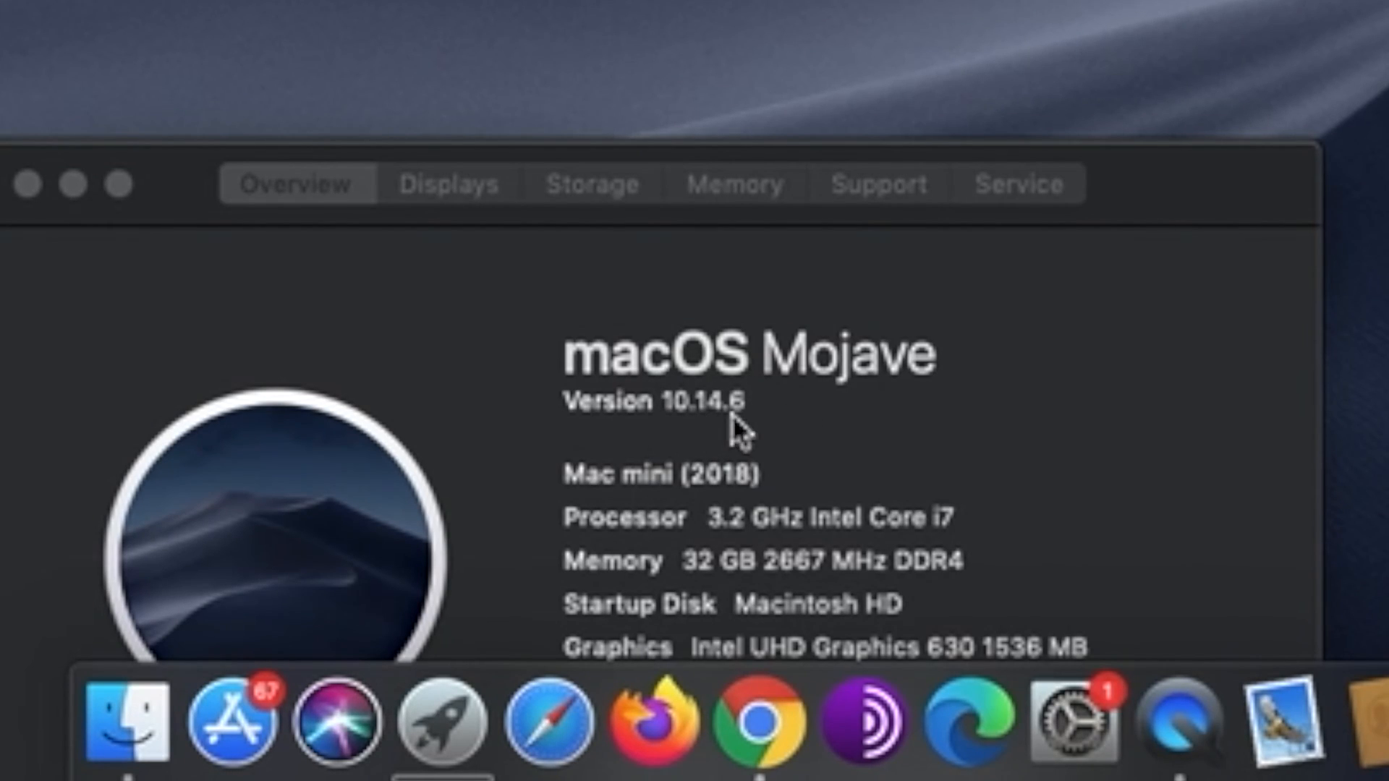
mouse_move(556, 722)
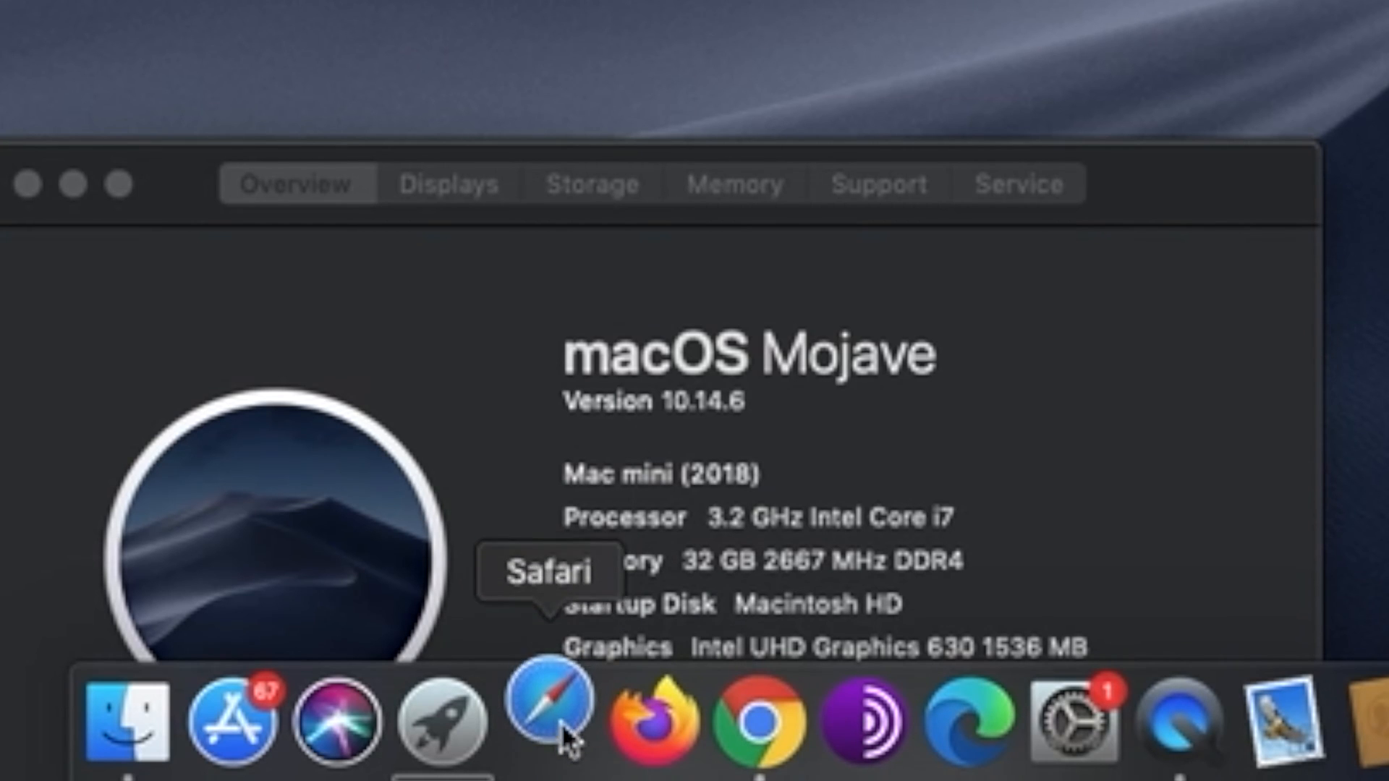
- Launch Safari and browse the Privacy Report's youtube.com trackers, Websites and Trackers views
click(553, 722)
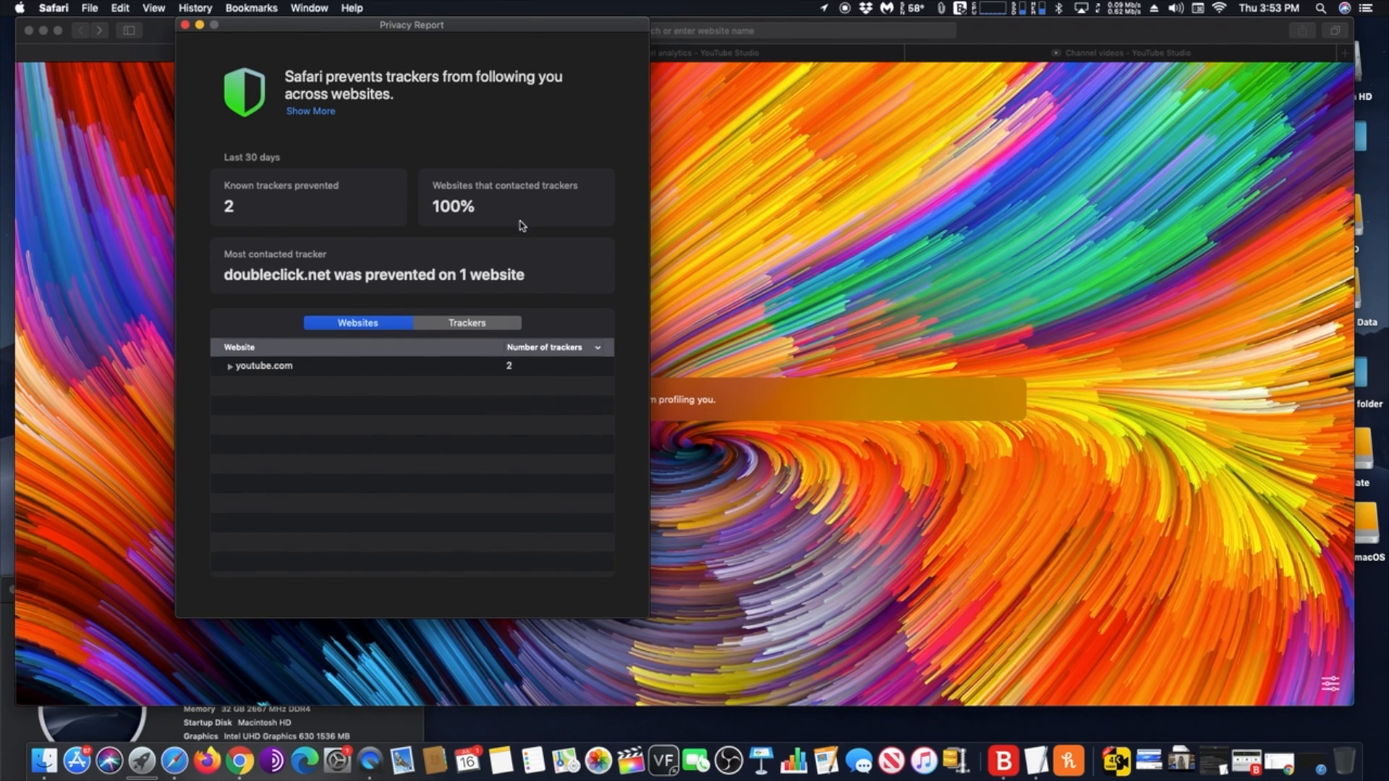
click(230, 366)
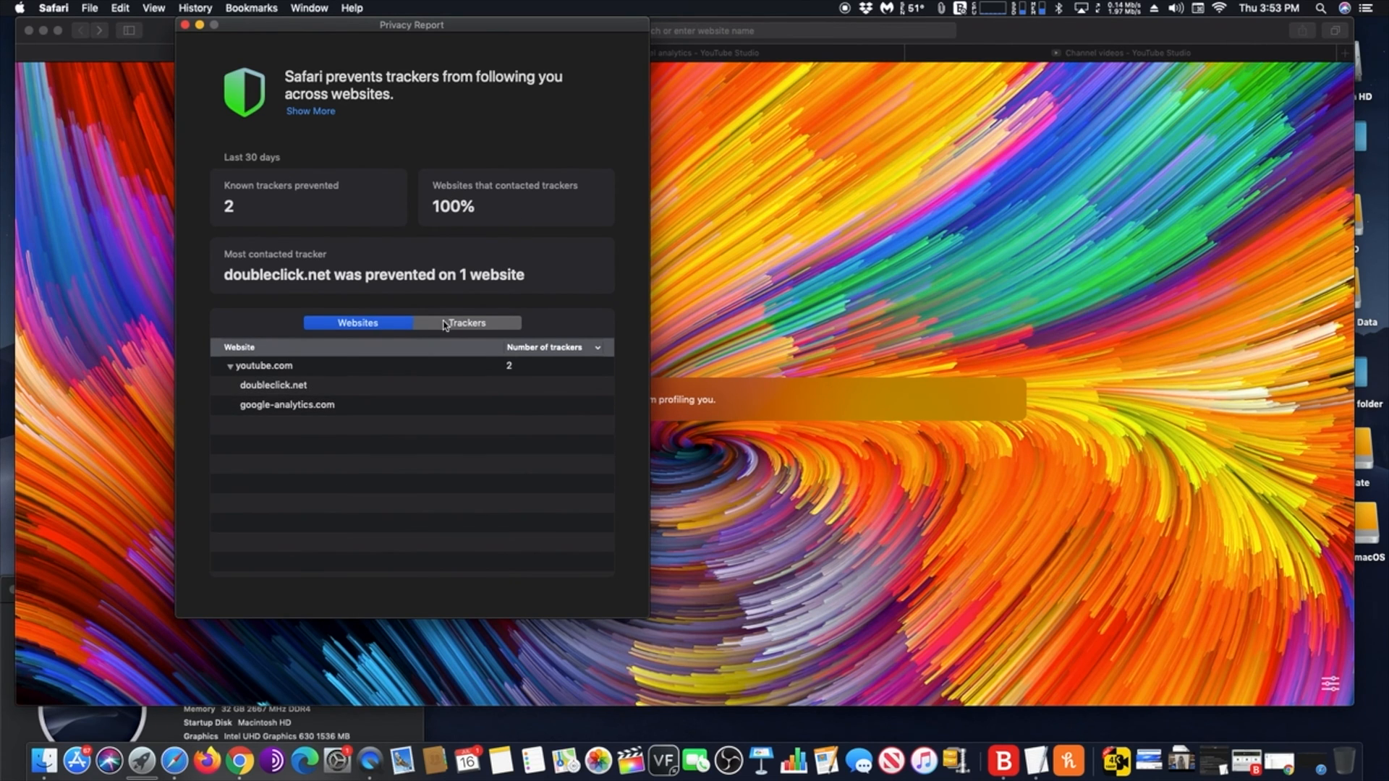
click(467, 322)
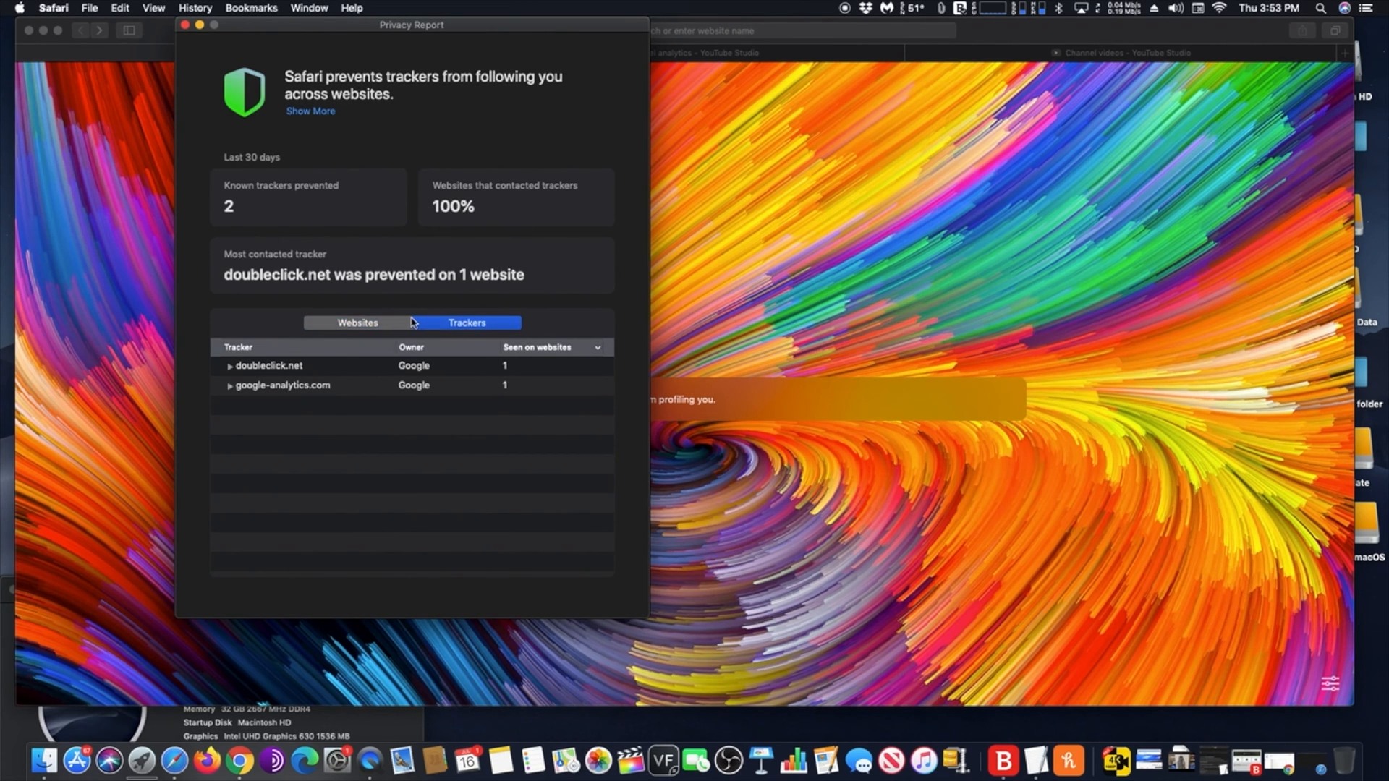
click(357, 323)
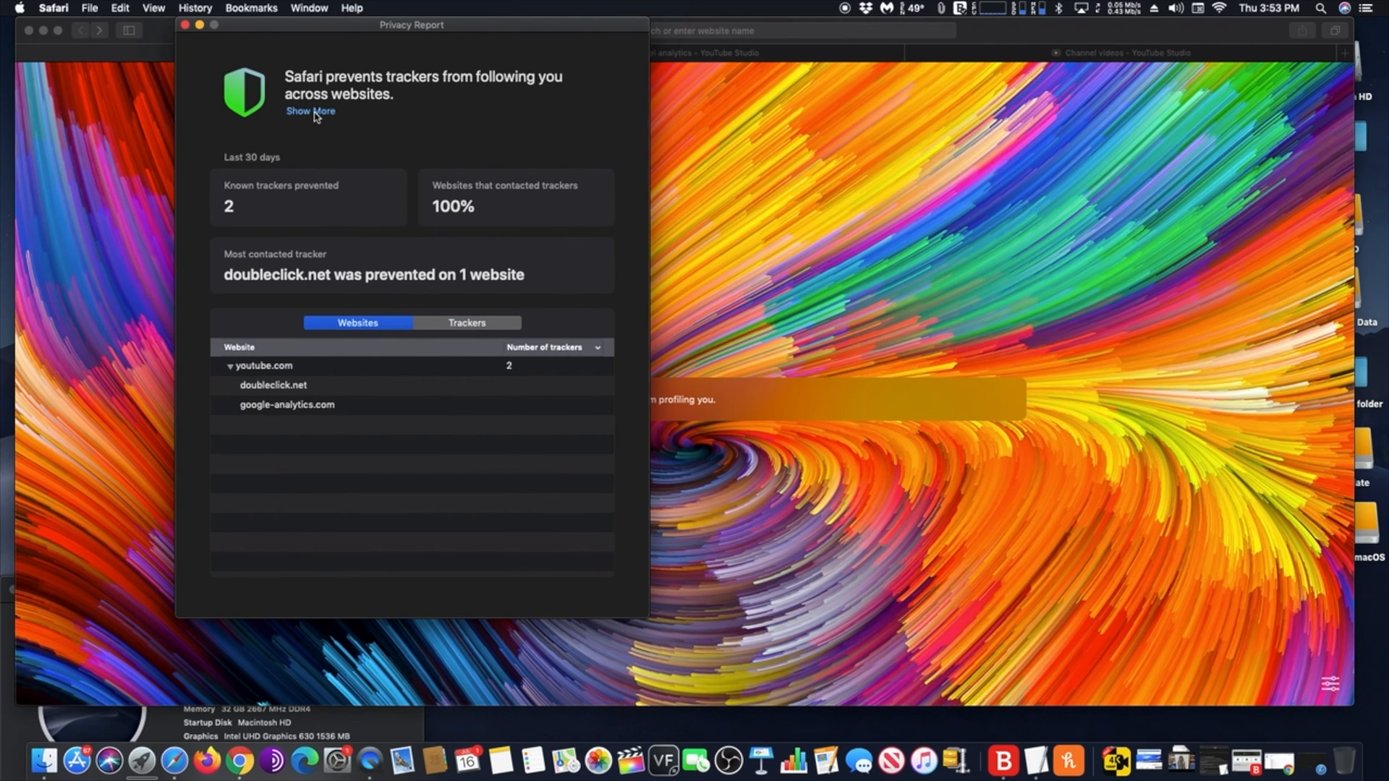
click(310, 110)
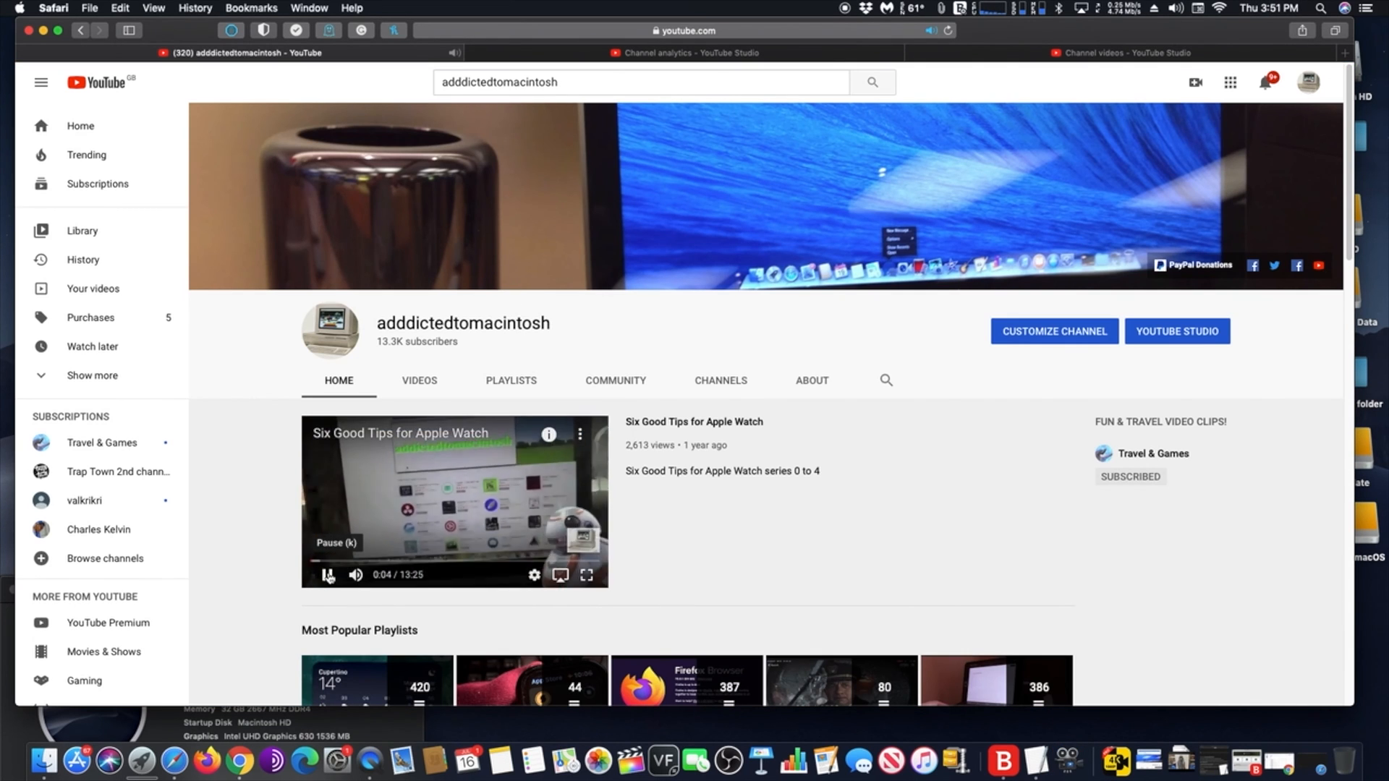
- Show the YouTube page's tracker popover and expand its two prevented trackers
click(263, 30)
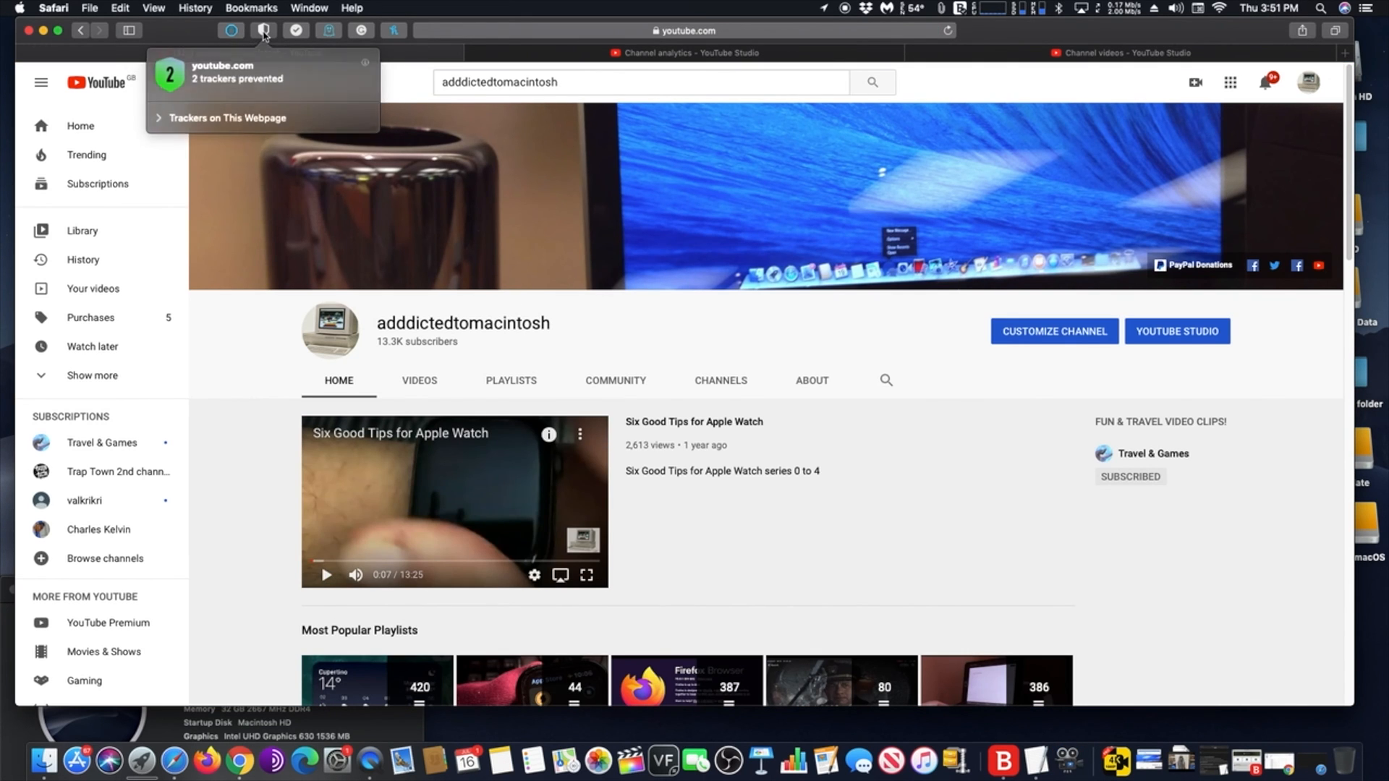
mouse_move(187, 98)
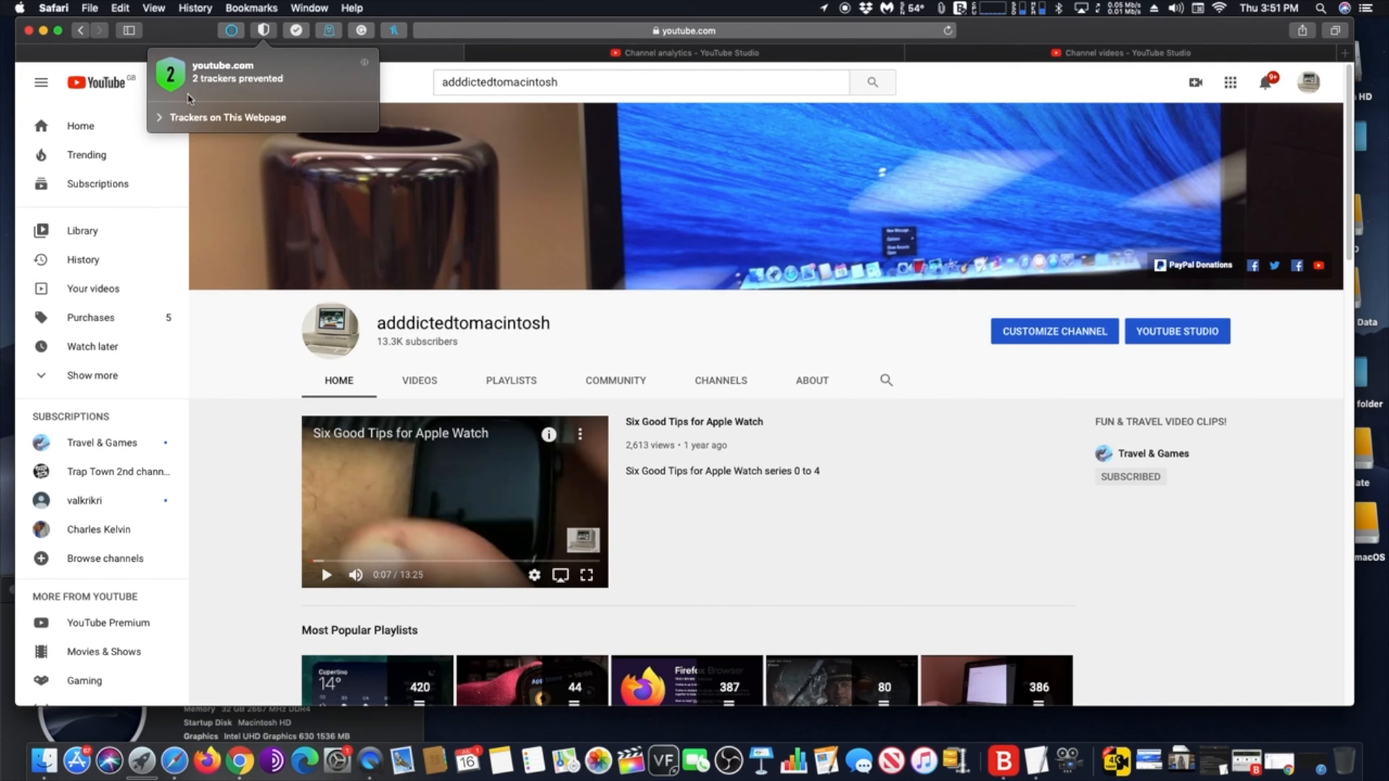
click(228, 118)
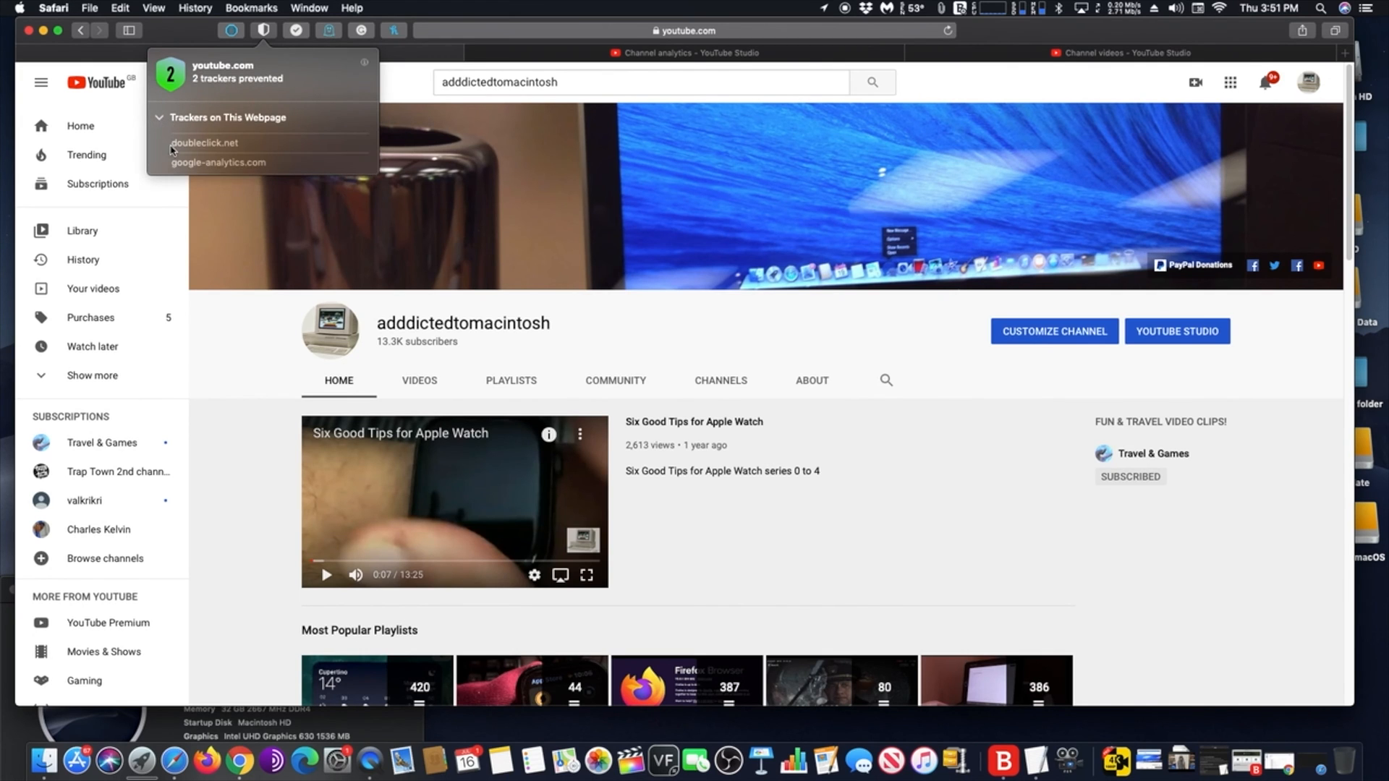
mouse_move(245, 174)
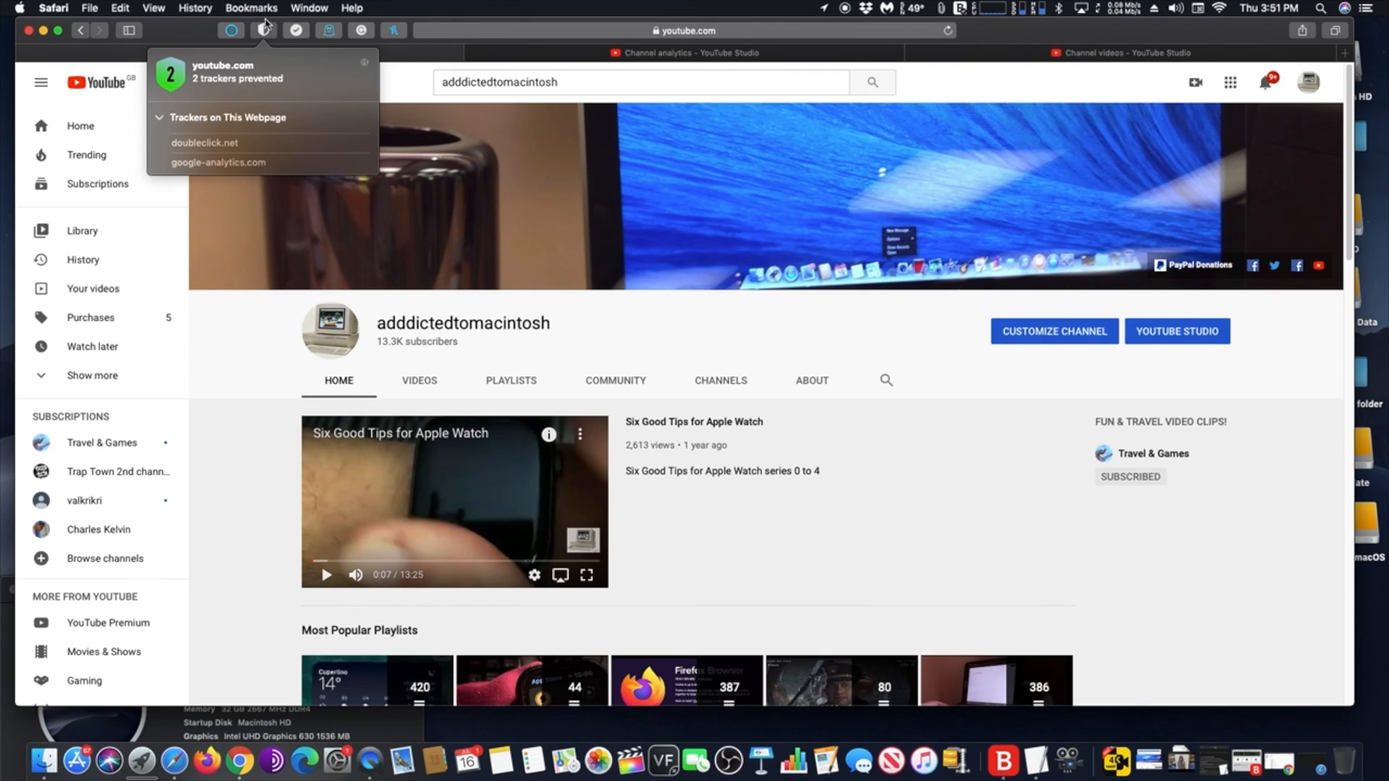
- Browse the installed extensions like Honey and AdBlock in Preferences, then close it
click(53, 8)
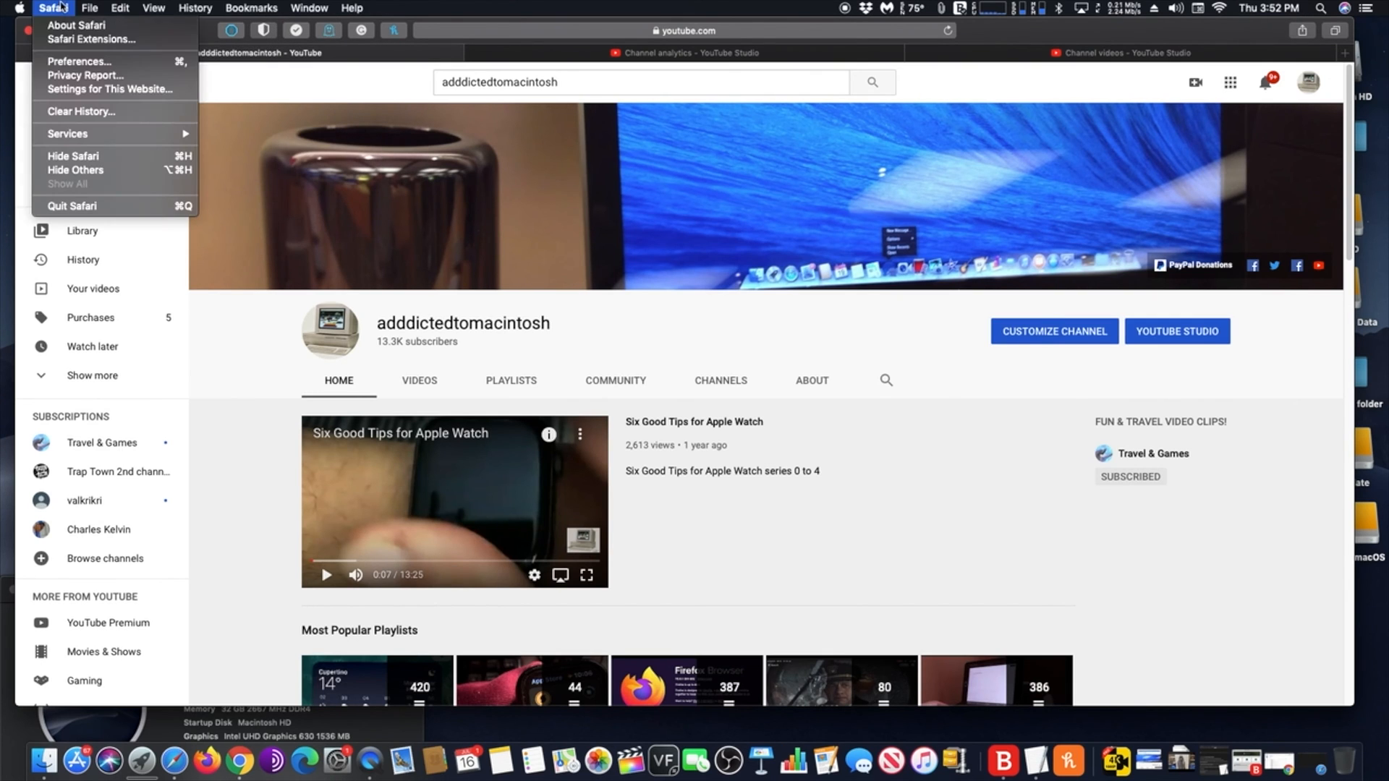
click(80, 60)
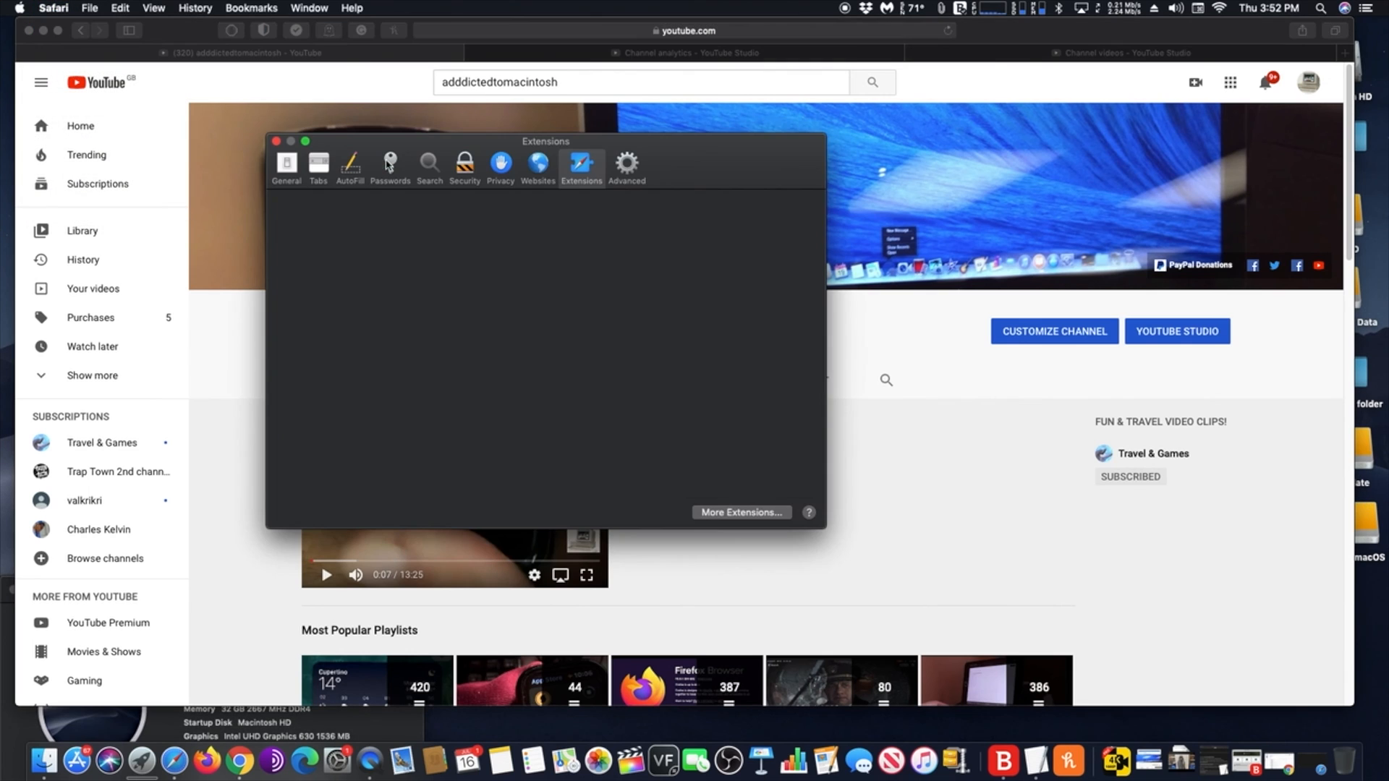
click(581, 165)
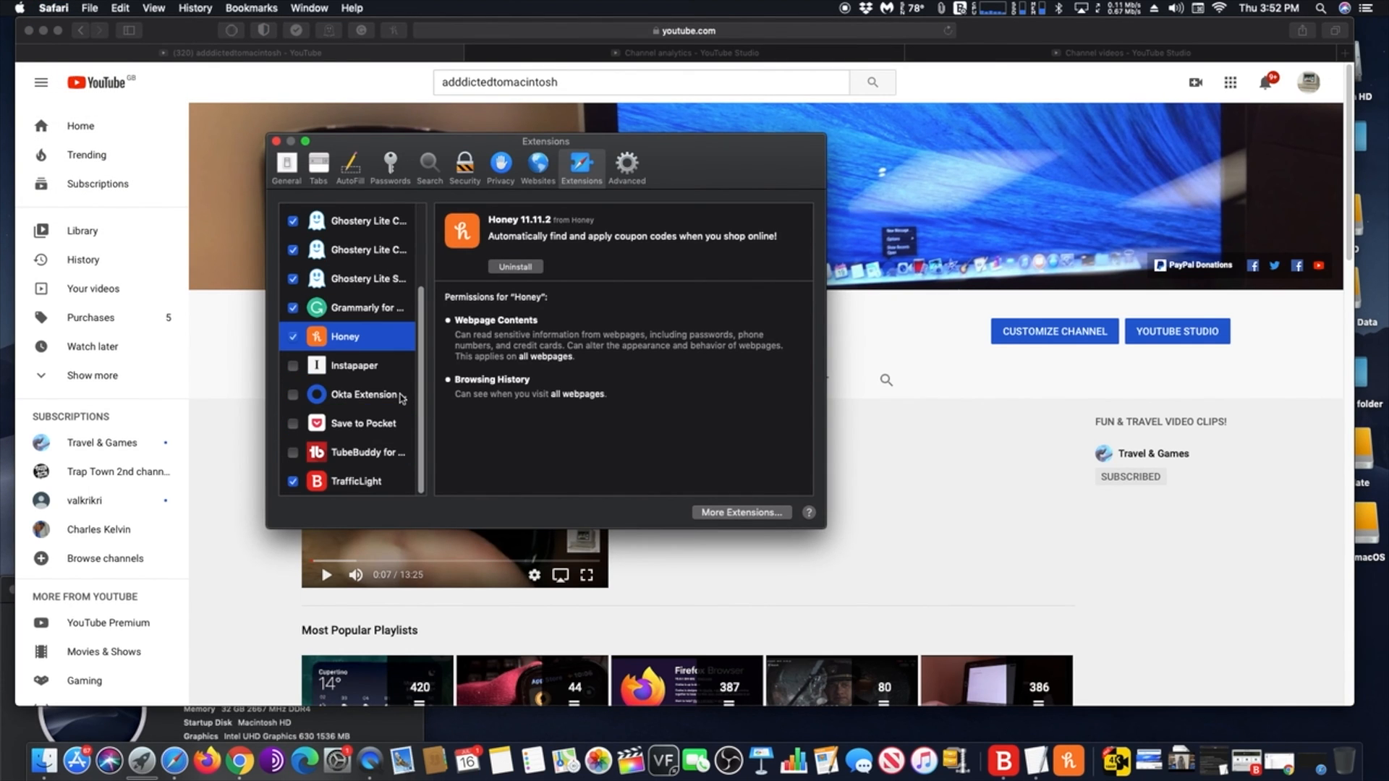
mouse_move(398, 399)
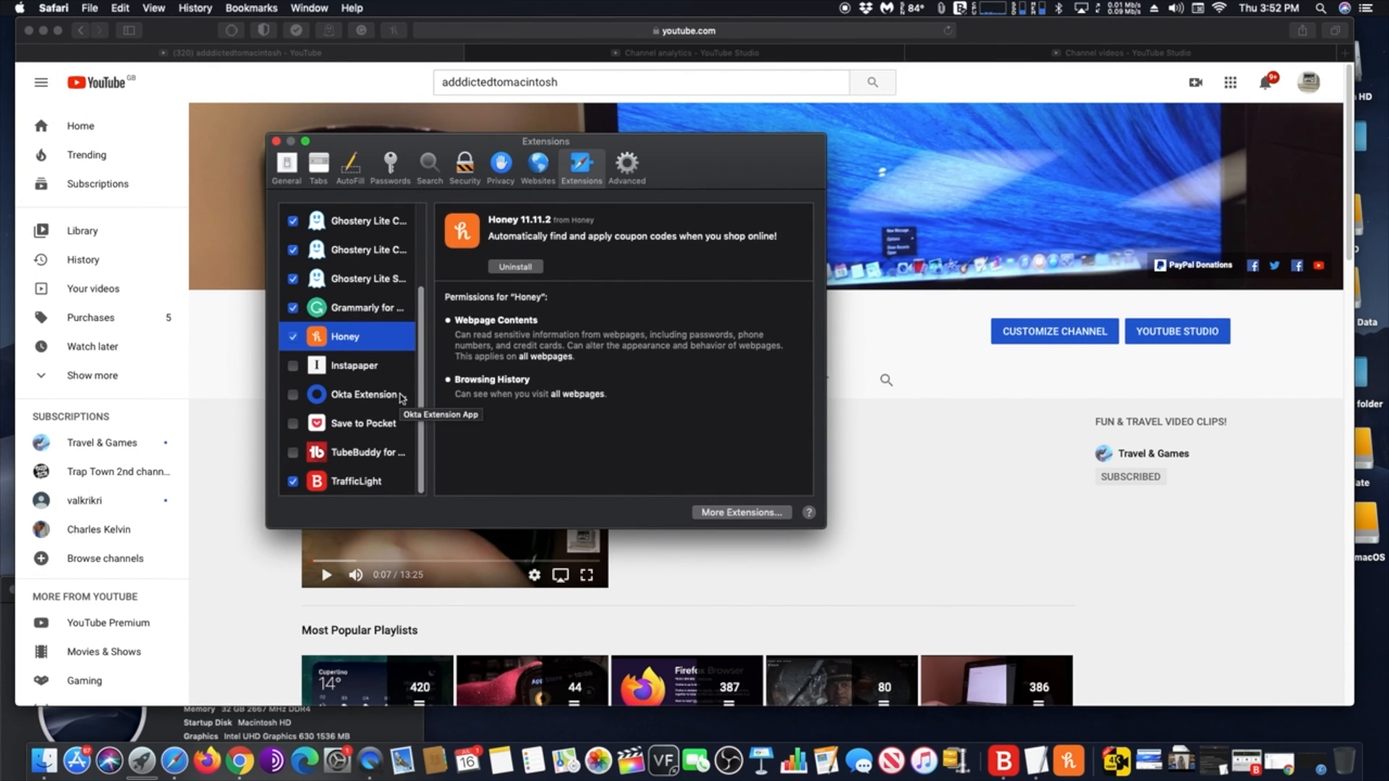
mouse_move(408, 477)
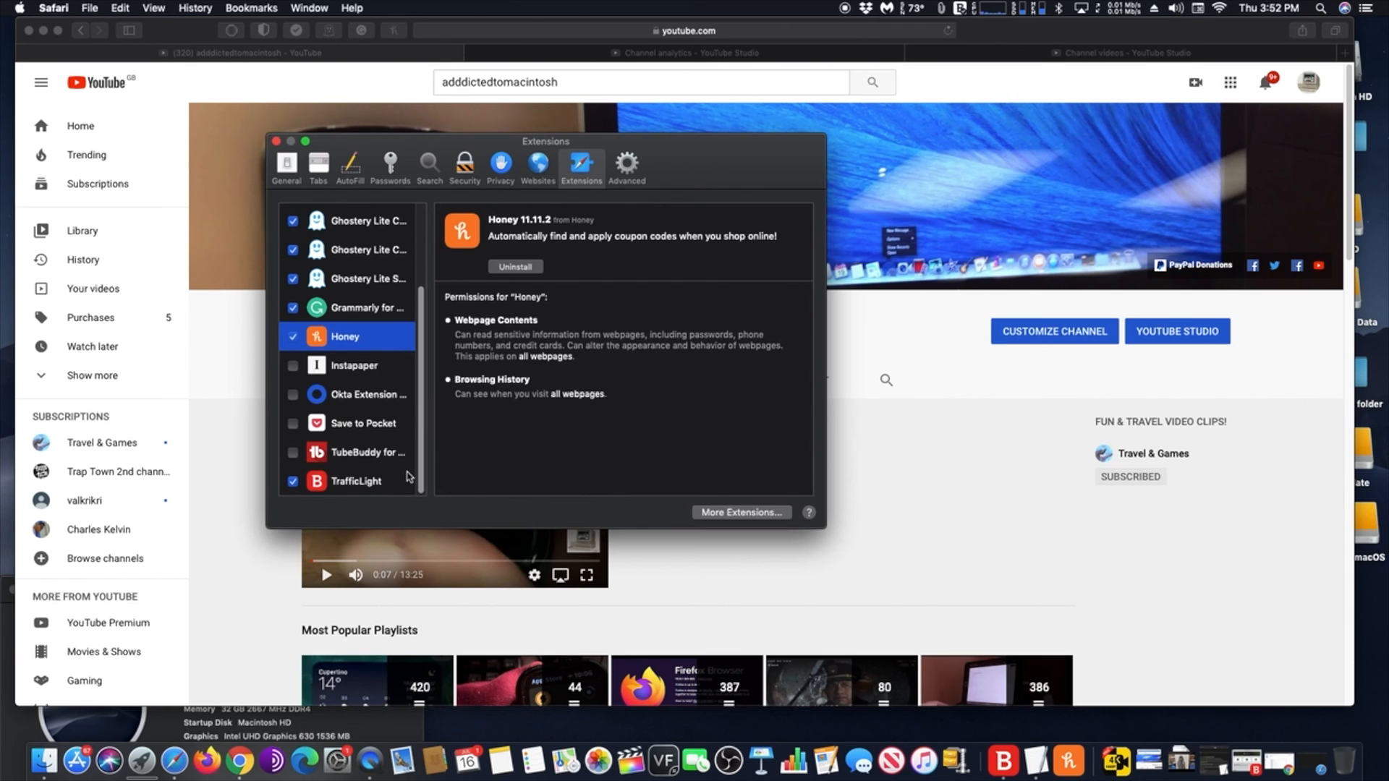
scroll(up, 3)
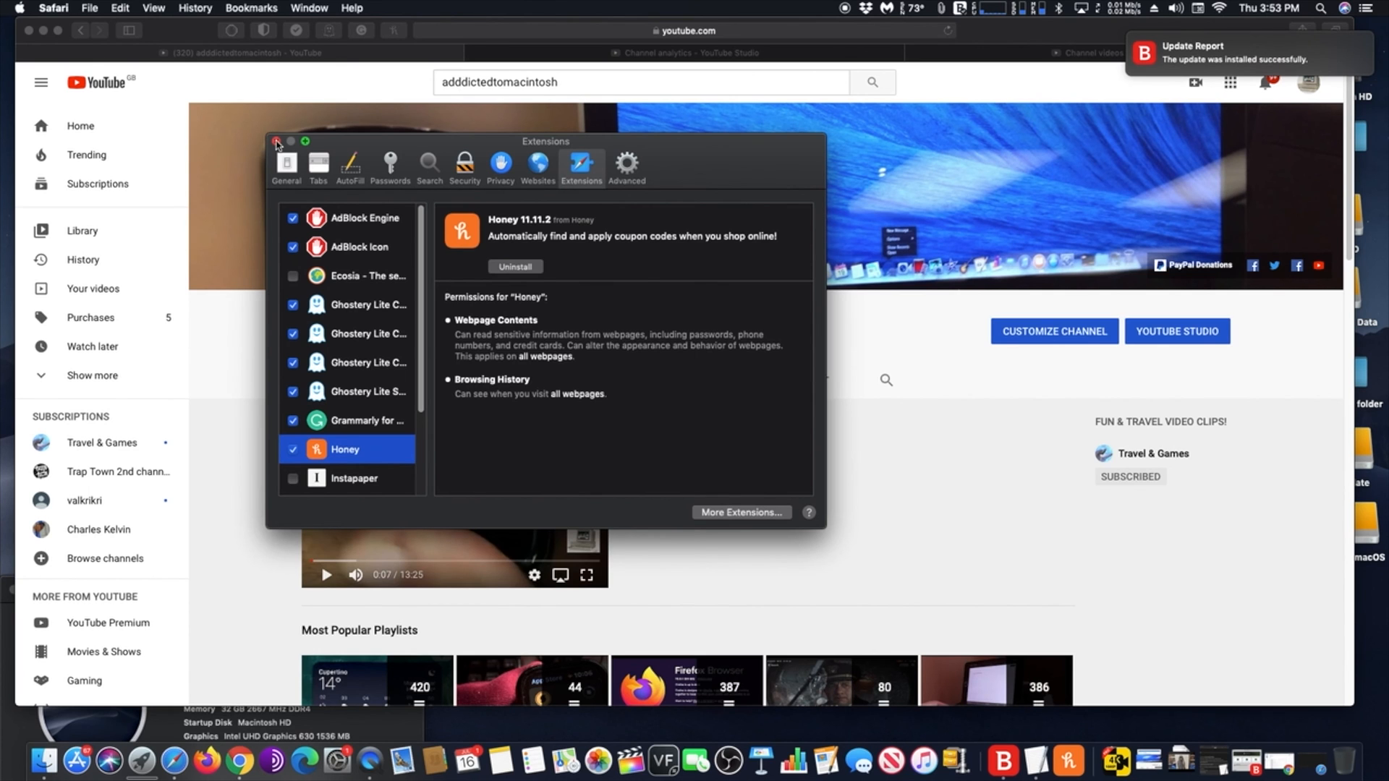
click(276, 143)
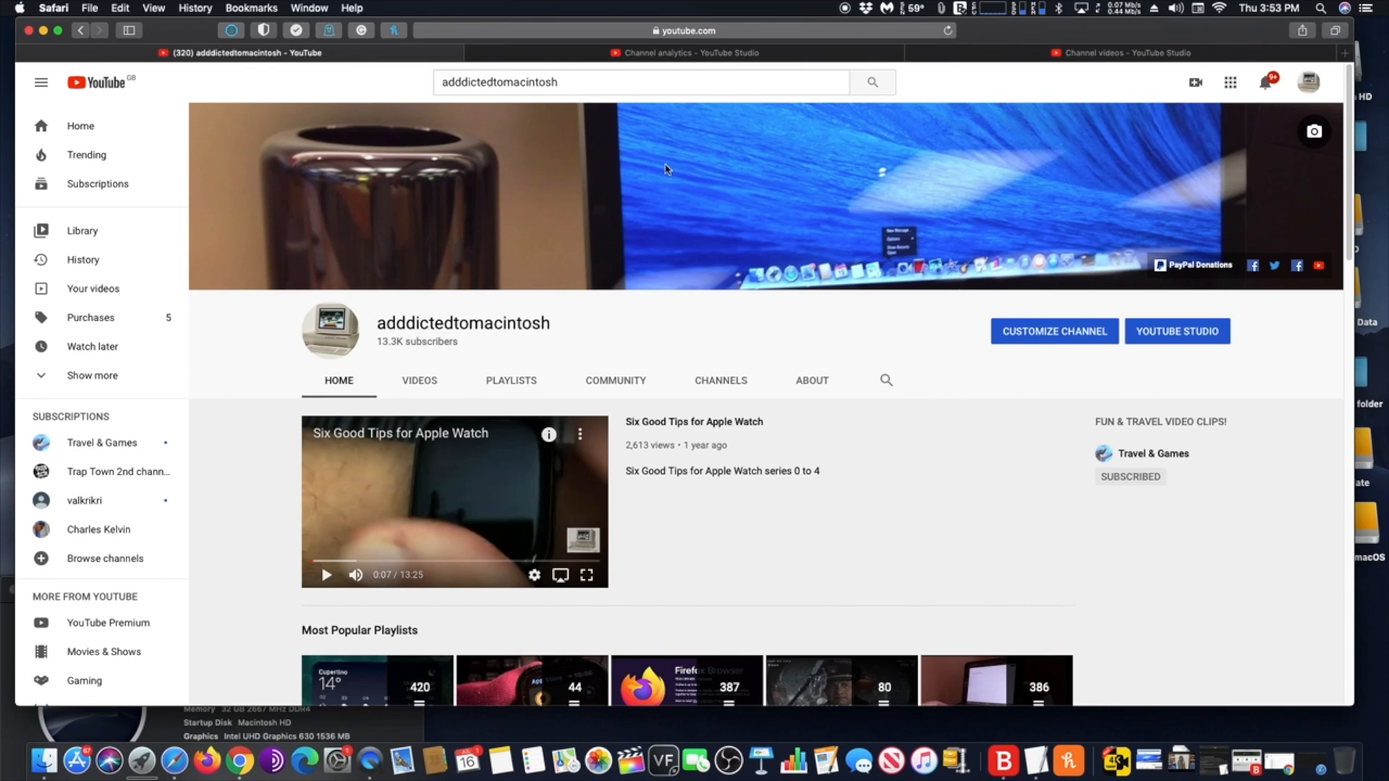
mouse_move(479, 70)
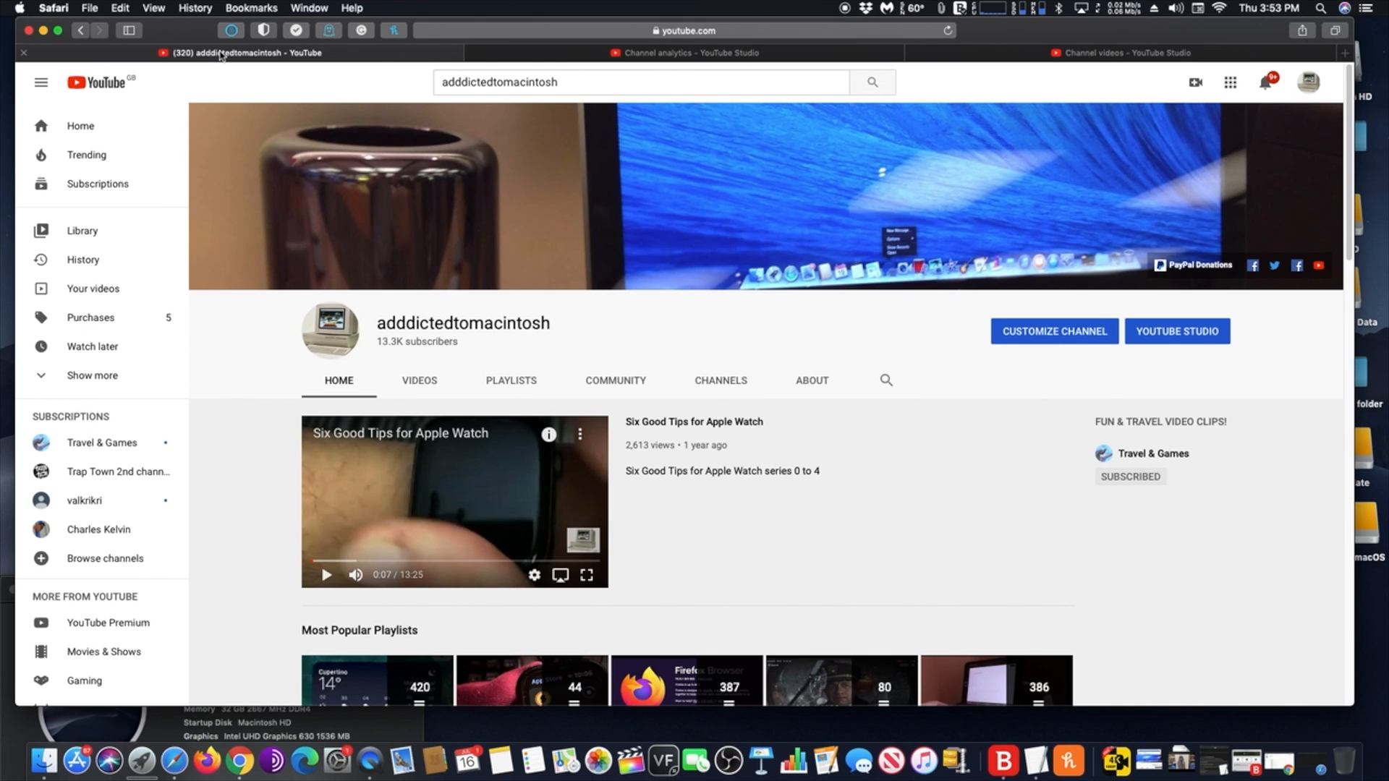
- Close the YouTube tab to reveal the swirl-background Start Page
click(24, 53)
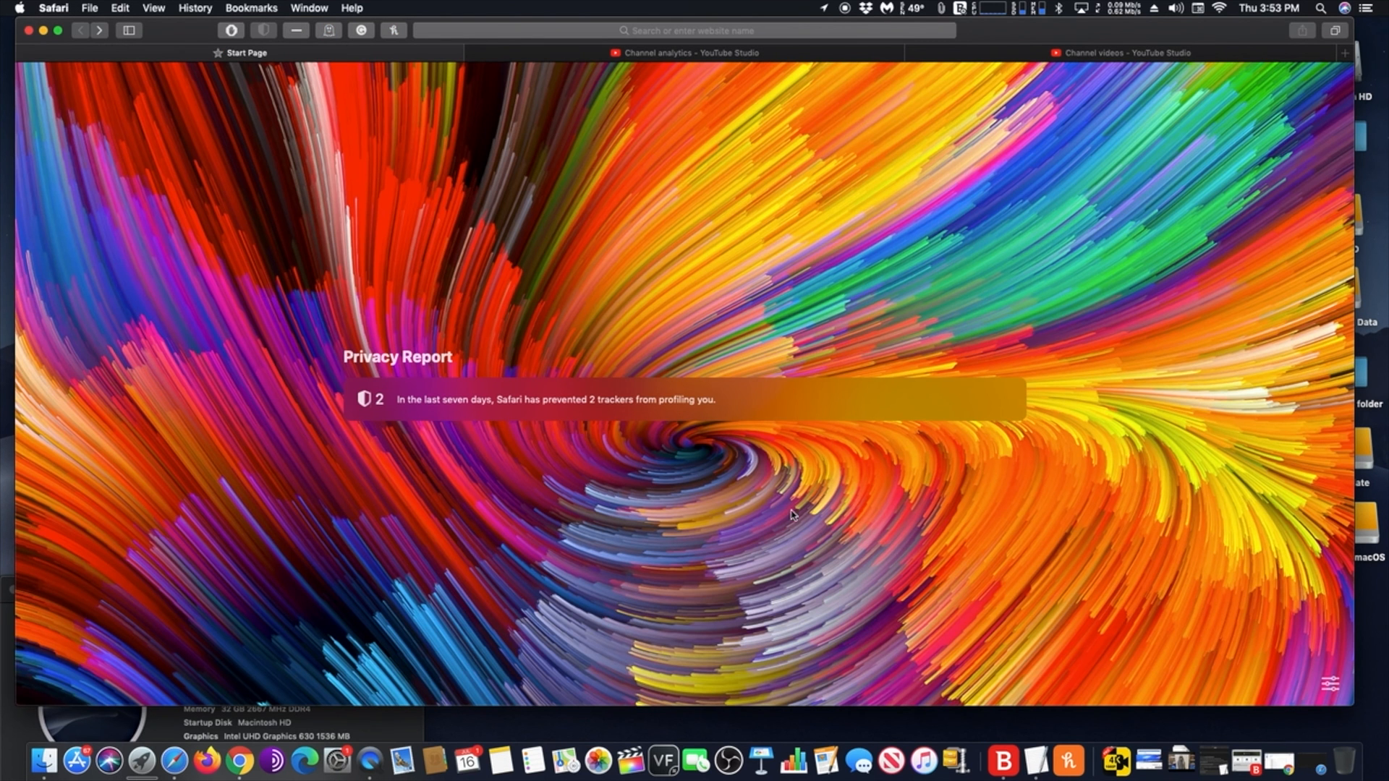